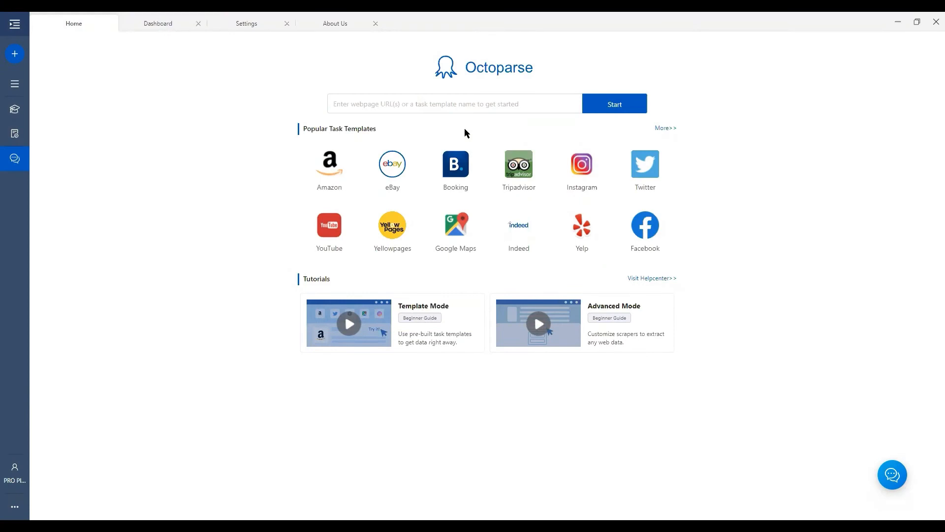
{"action": "mouse_move", "coordinate": [469, 126]}
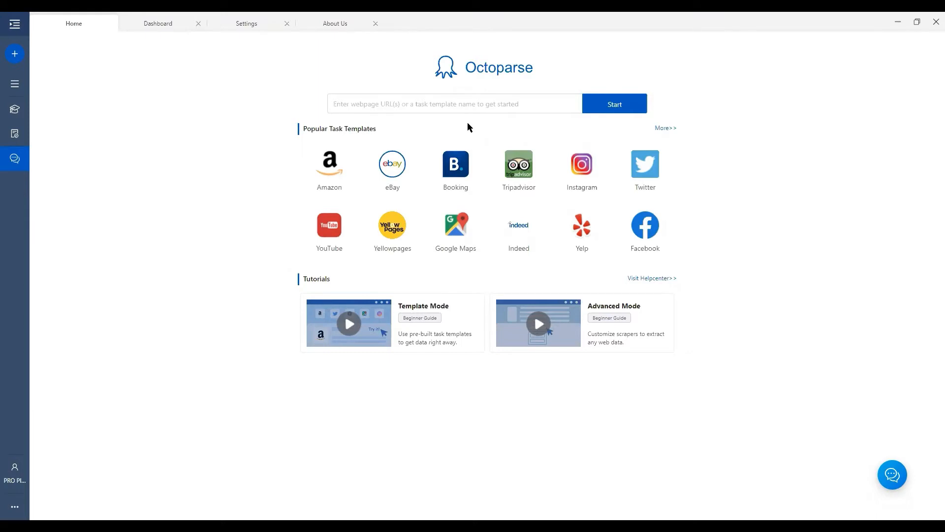
{"action": "mouse_move", "coordinate": [346, 144]}
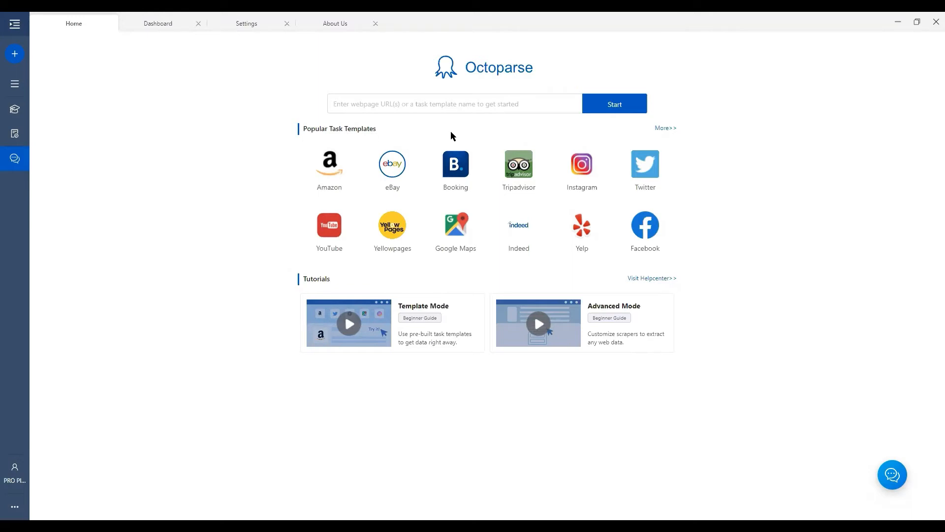
{"action": "mouse_move", "coordinate": [464, 137]}
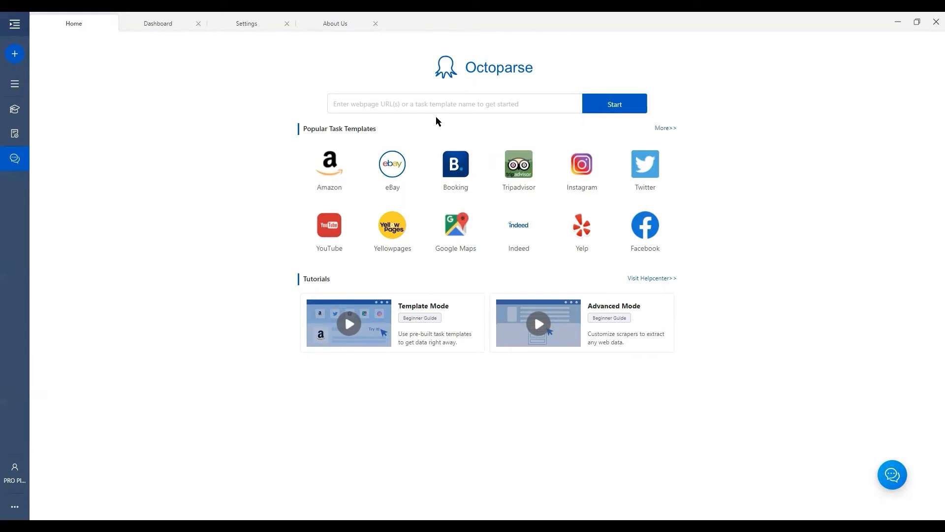
- Search the Home template box for 'walmart' to list Walmart product URL and reviews templates
{"action": "type", "text": "walmart"}
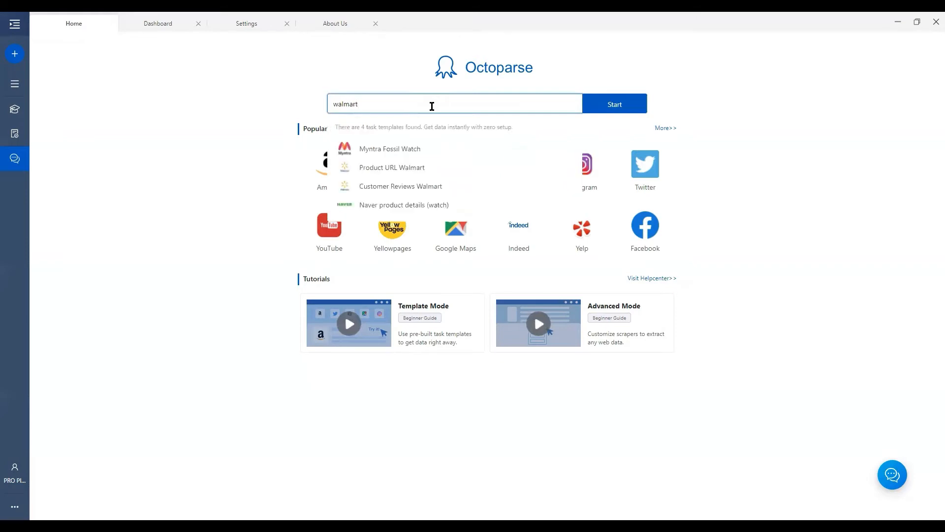
{"action": "mouse_move", "coordinate": [438, 189]}
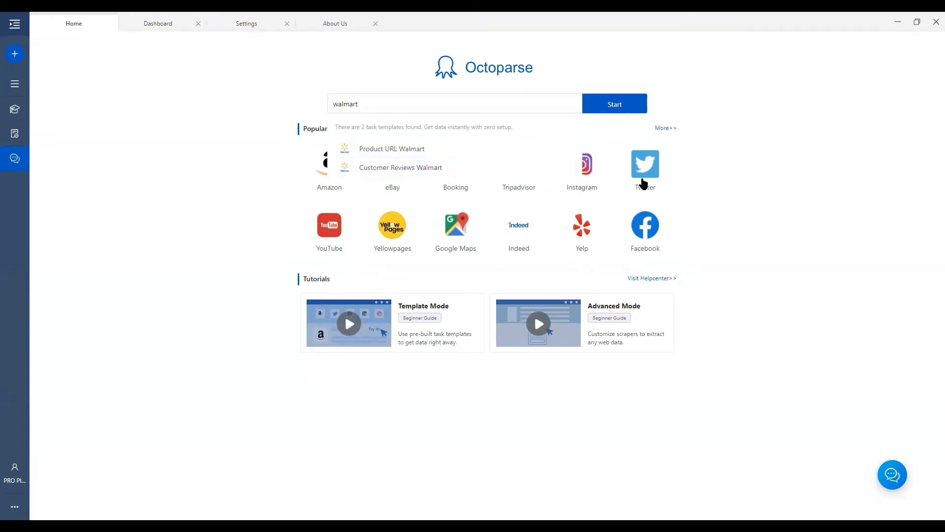
{"action": "mouse_move", "coordinate": [706, 169]}
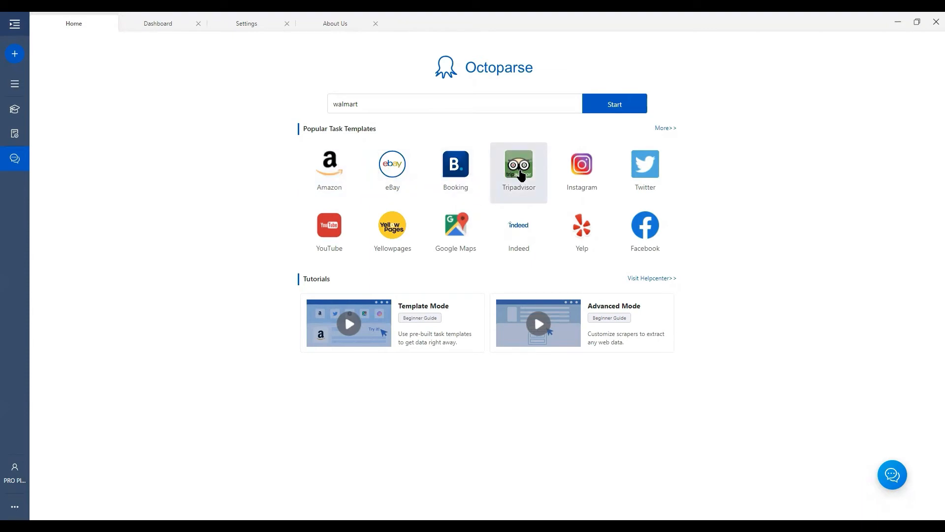
{"action": "mouse_move", "coordinate": [664, 134]}
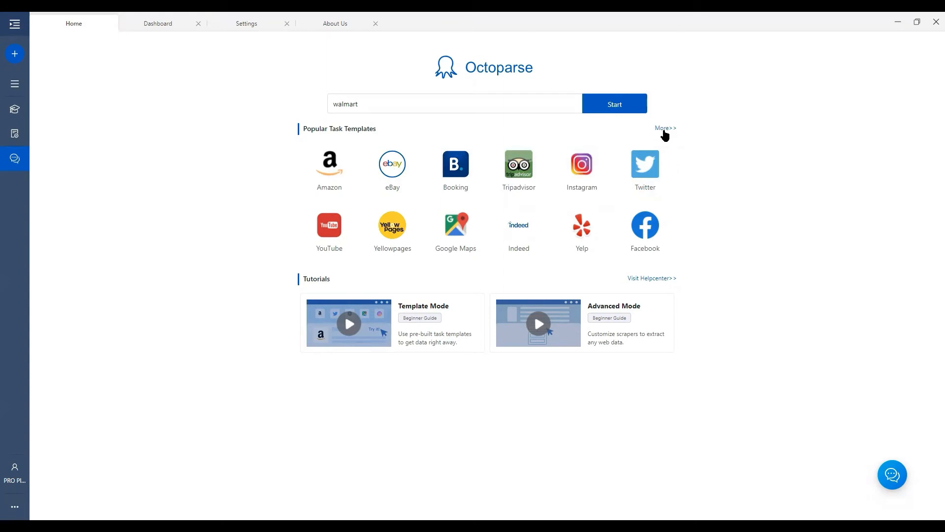
- Open the full Task Templates catalogue showing Amazon, eBay, Booking and Tripadvisor categories
{"action": "left_click", "coordinate": [663, 128]}
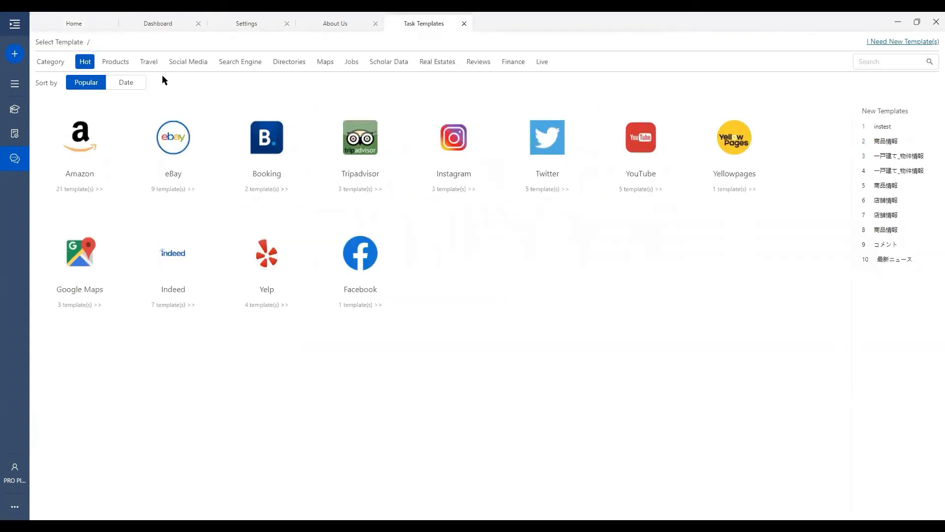
{"action": "mouse_move", "coordinate": [89, 74]}
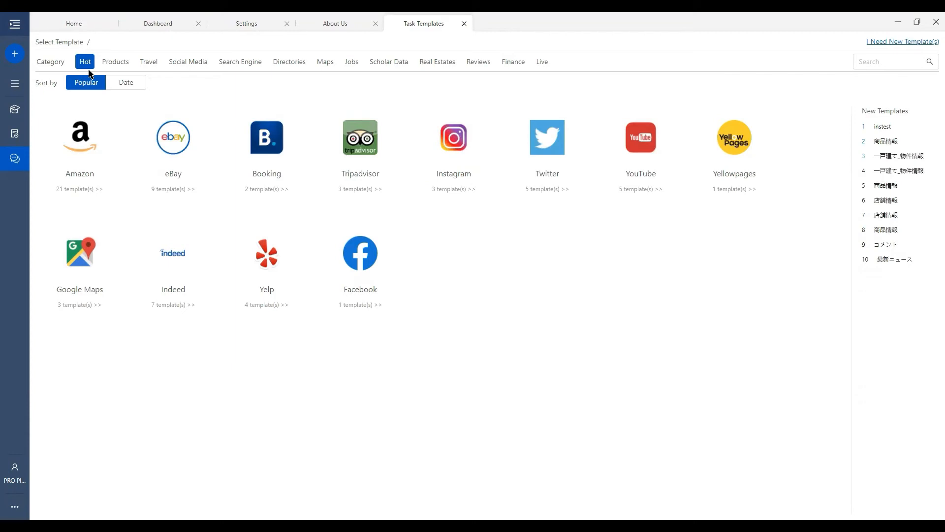
{"action": "mouse_move", "coordinate": [97, 75]}
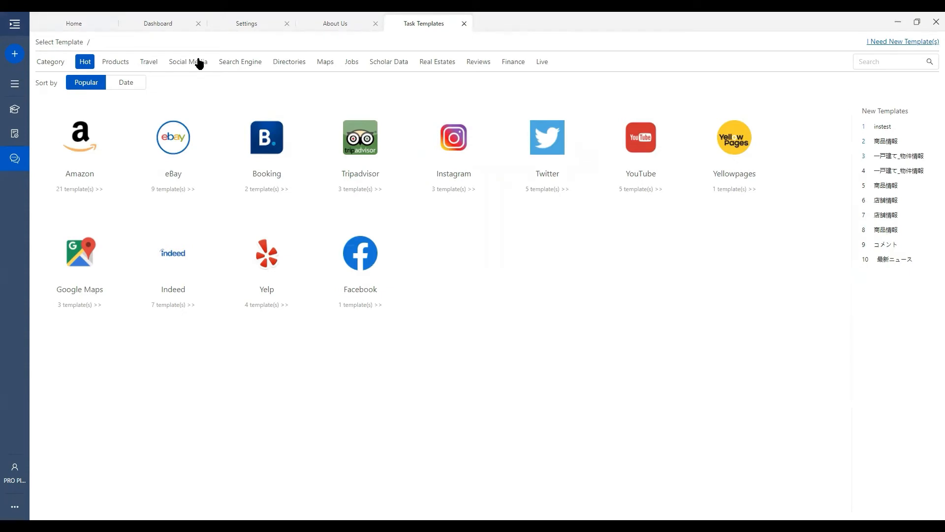
{"action": "mouse_move", "coordinate": [401, 78]}
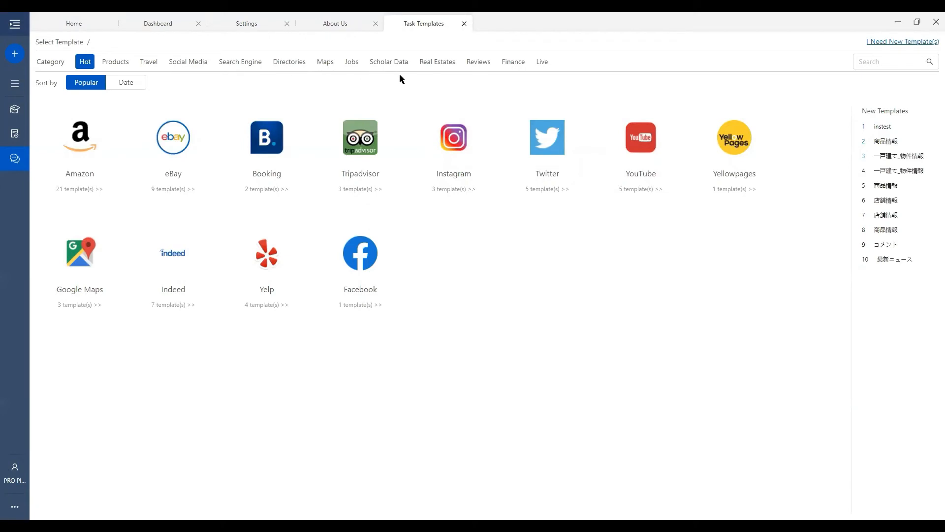
{"action": "mouse_move", "coordinate": [454, 77]}
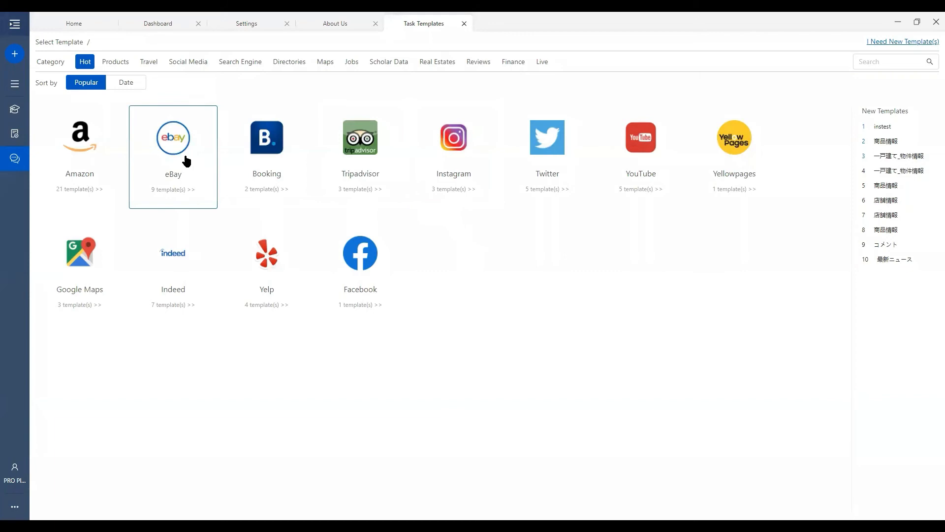
- Select the eBay template group in the Task Templates catalogue
{"action": "left_click", "coordinate": [173, 137]}
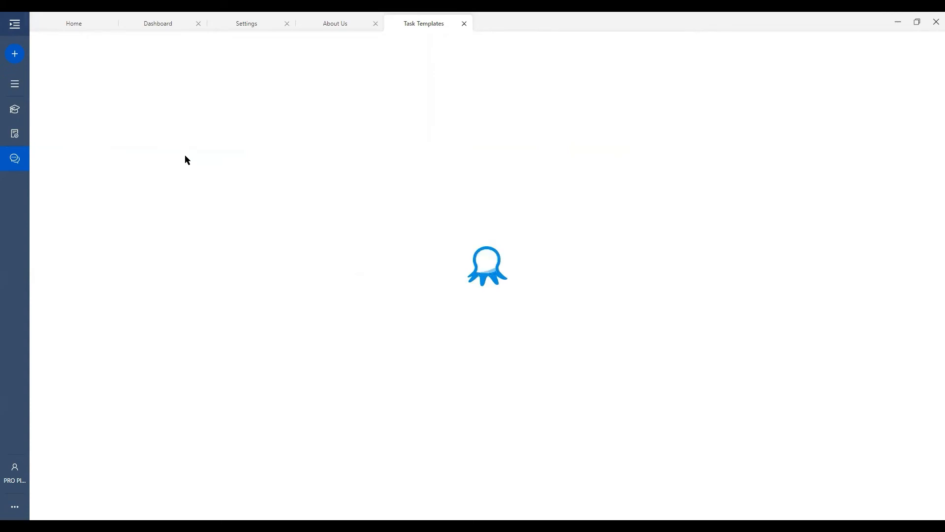
{"action": "mouse_move", "coordinate": [262, 219]}
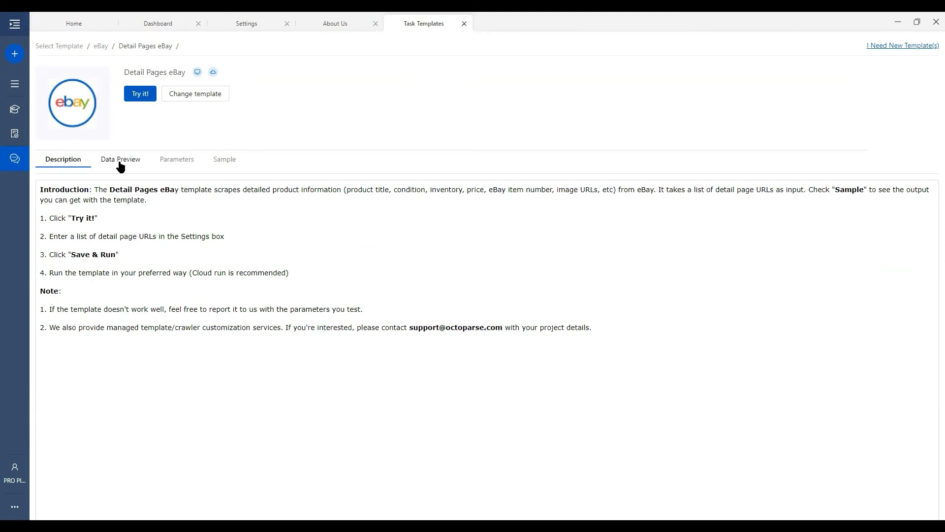
- Preview the Ebay_item_number and Product_URL field sources, check Parameters, then view the Sample output table
{"action": "left_click", "coordinate": [120, 159]}
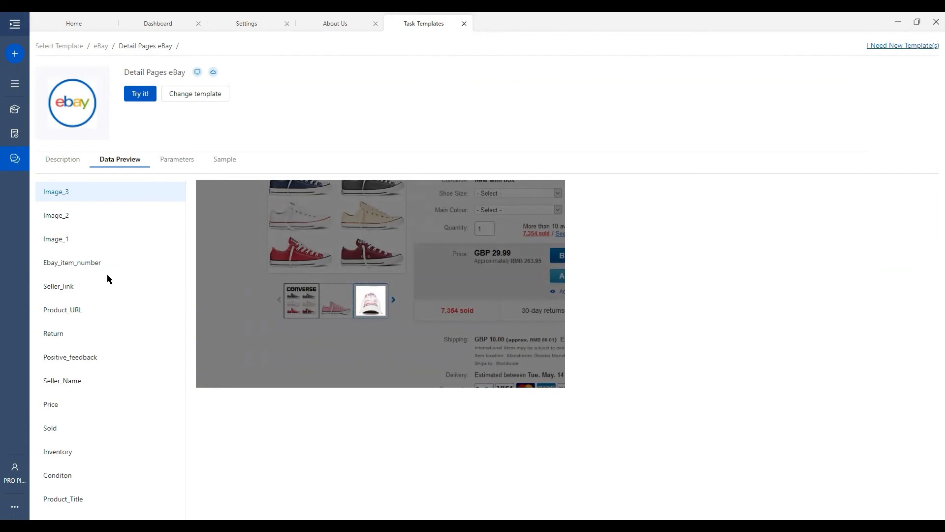
{"action": "mouse_move", "coordinate": [110, 195]}
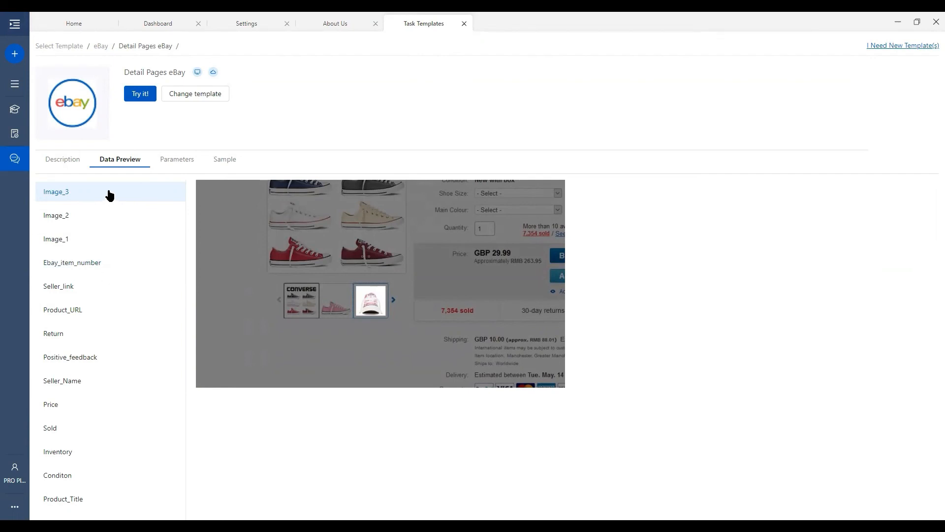
{"action": "left_click", "coordinate": [72, 262]}
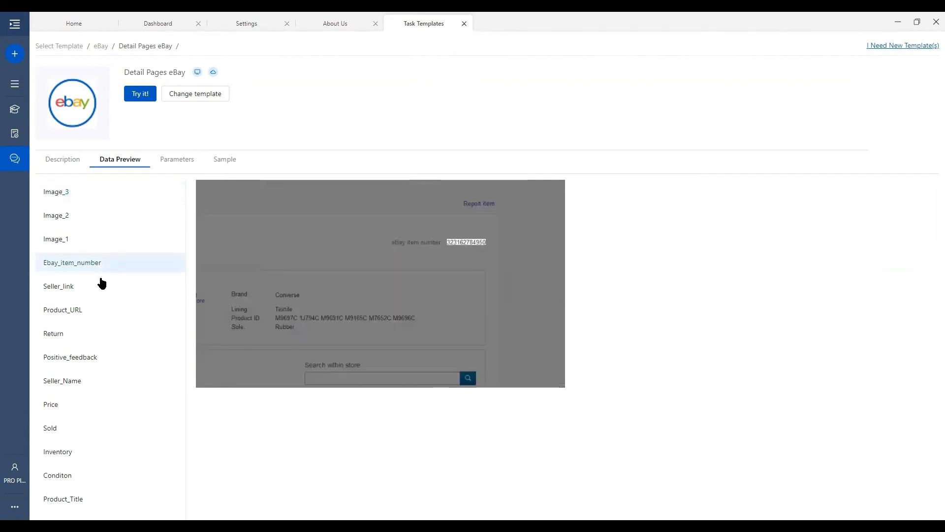
{"action": "left_click", "coordinate": [62, 309]}
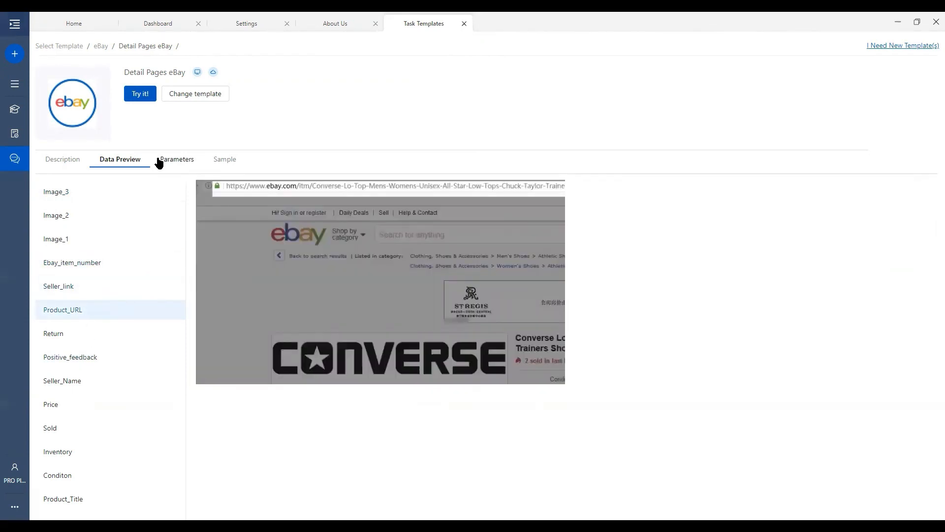
{"action": "left_click", "coordinate": [176, 159]}
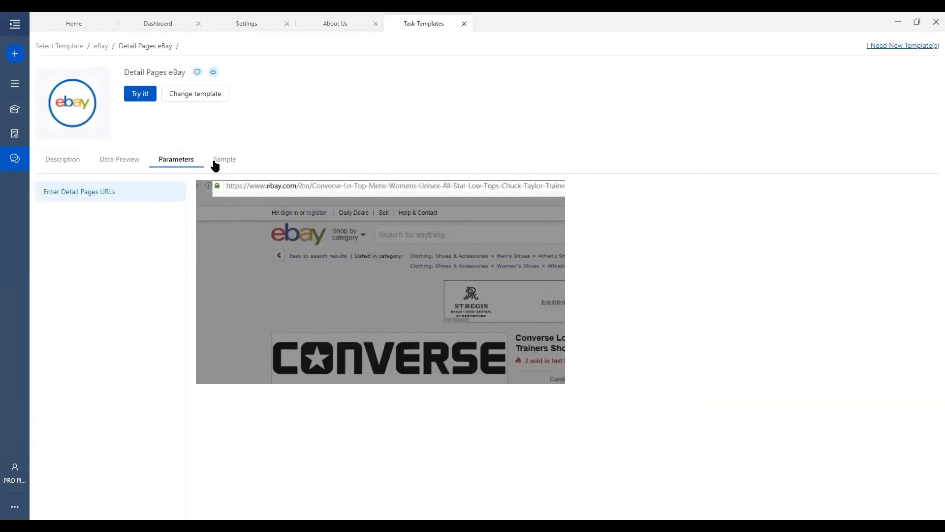
{"action": "left_click", "coordinate": [223, 159]}
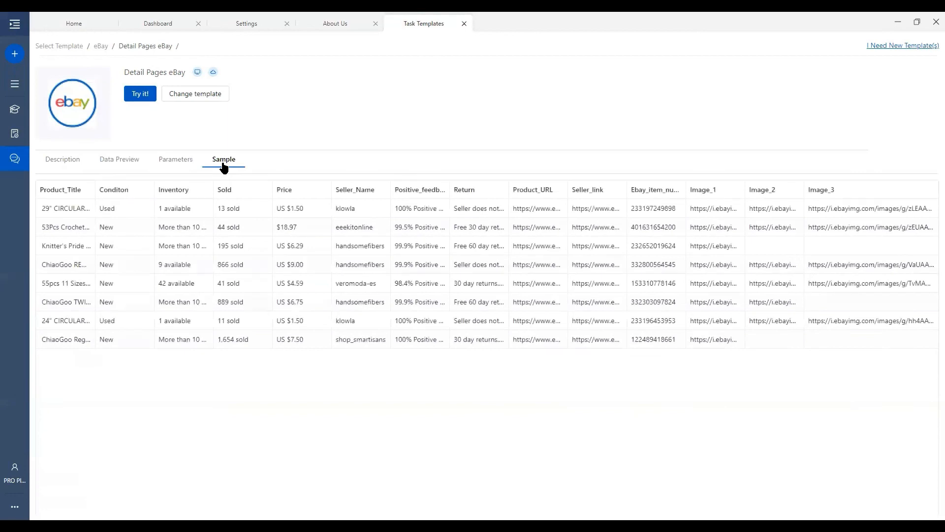